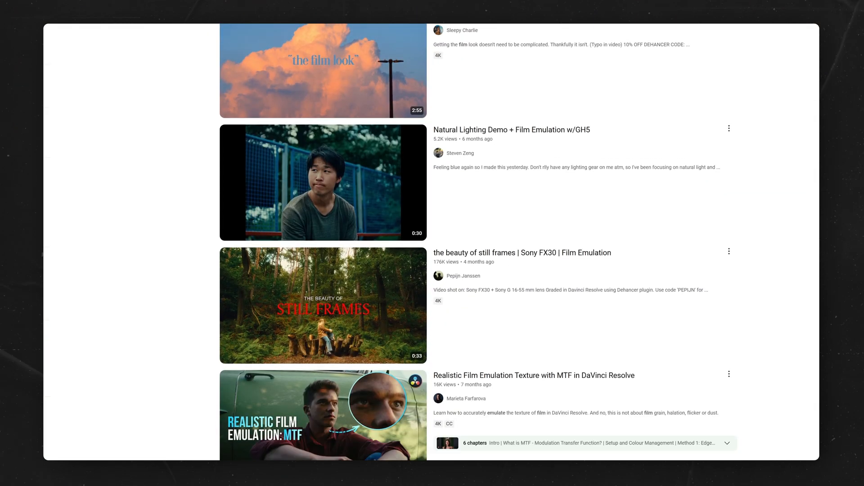
Review the ODT node's Rec.709 colour space settings.
scroll(down, 3)
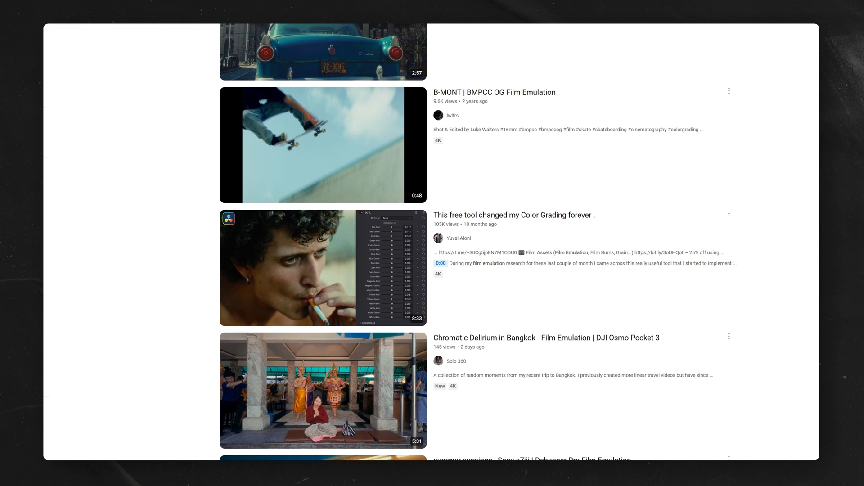
scroll(down, 3)
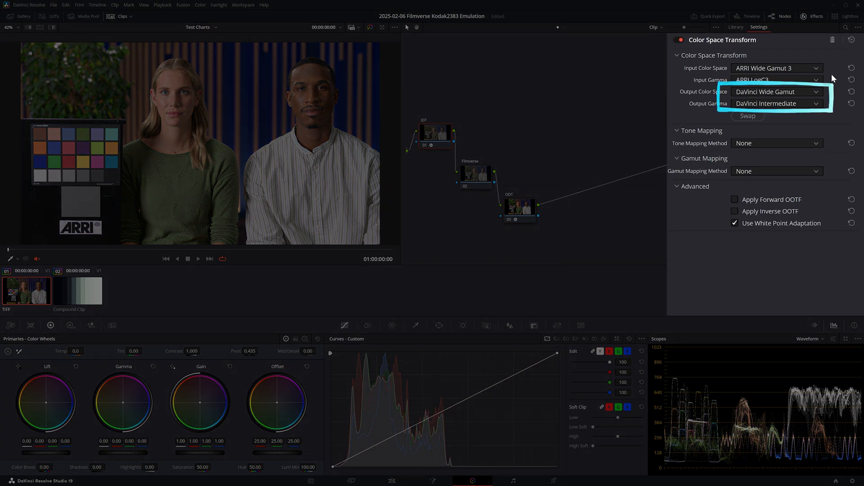
click(520, 207)
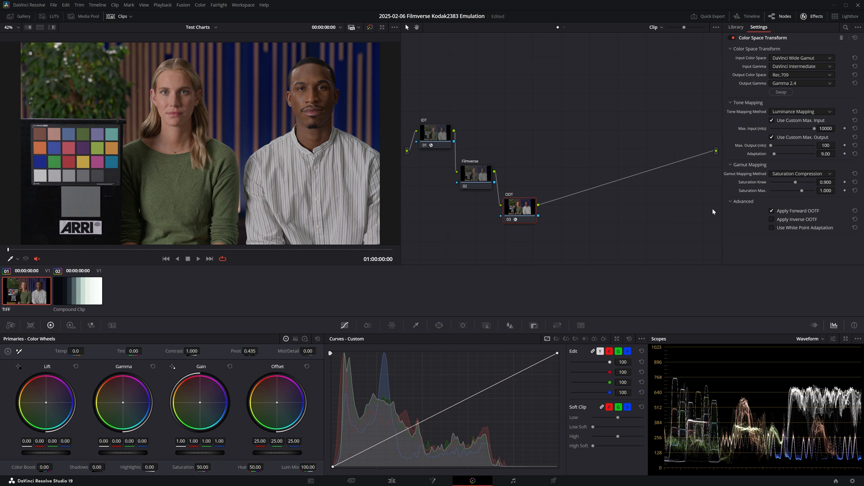
Add a DCTL effect to the Filmverse node and load Filmverse 2.1 with KD-500T stock and KD-2383 print.
click(736, 26)
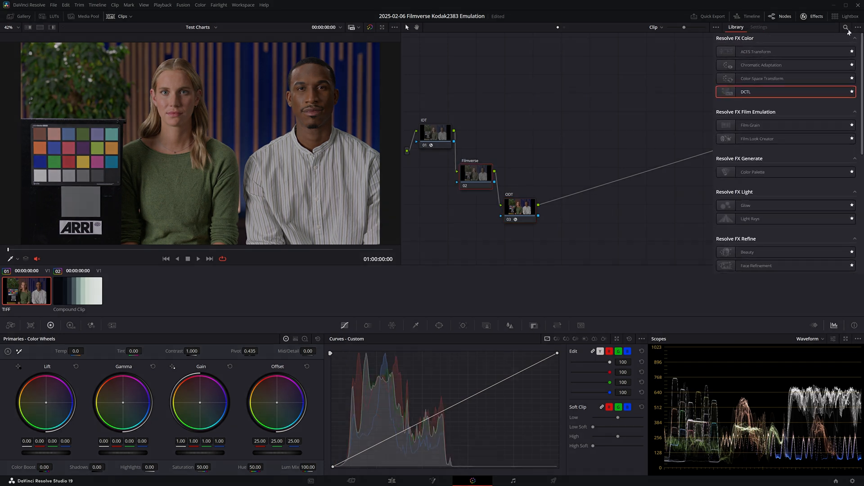
text(dctl)
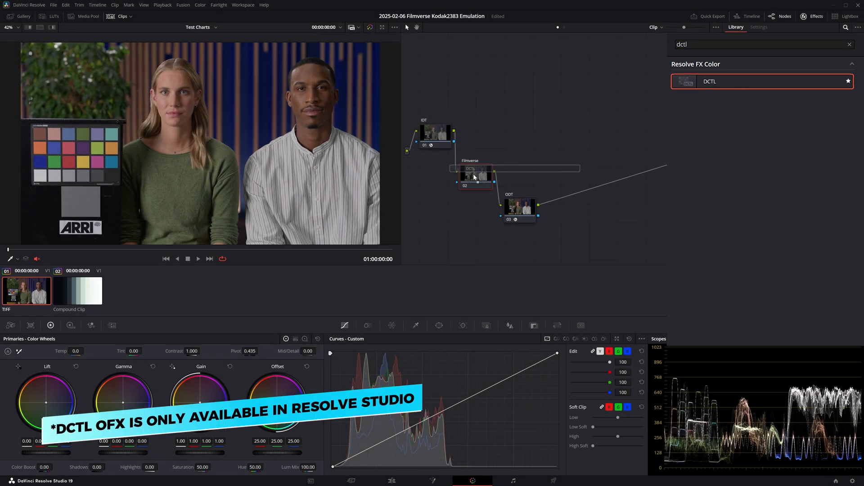
click(776, 77)
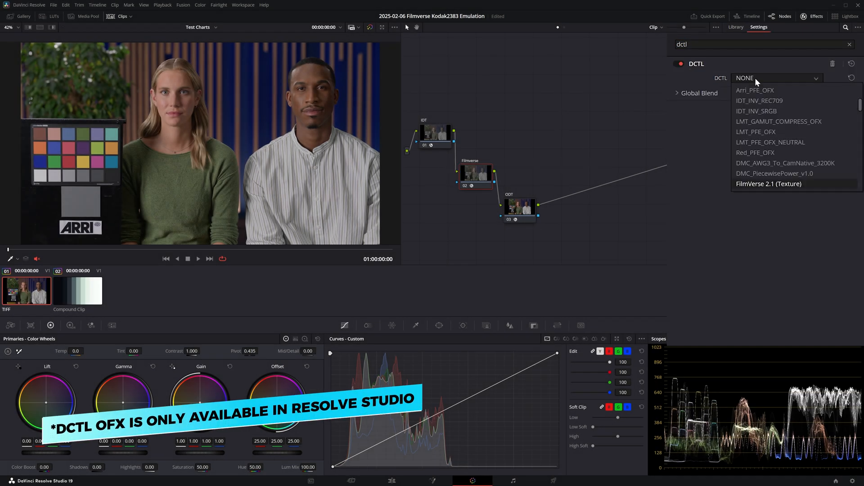
click(769, 184)
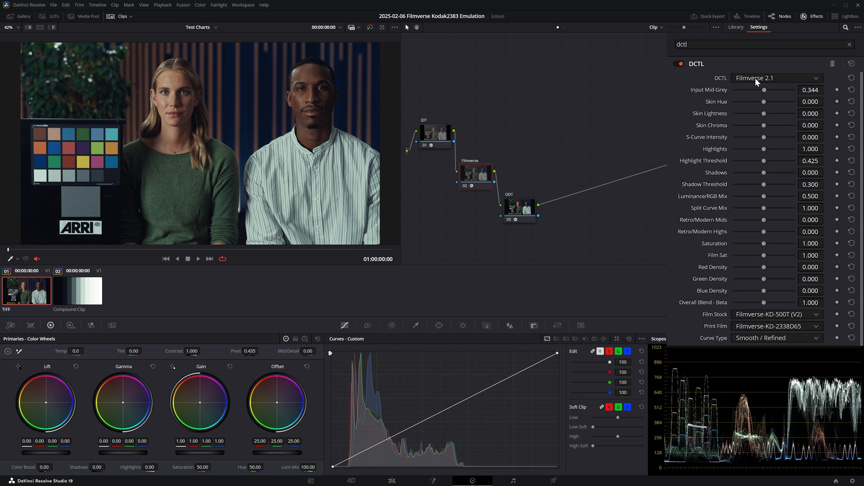
click(776, 326)
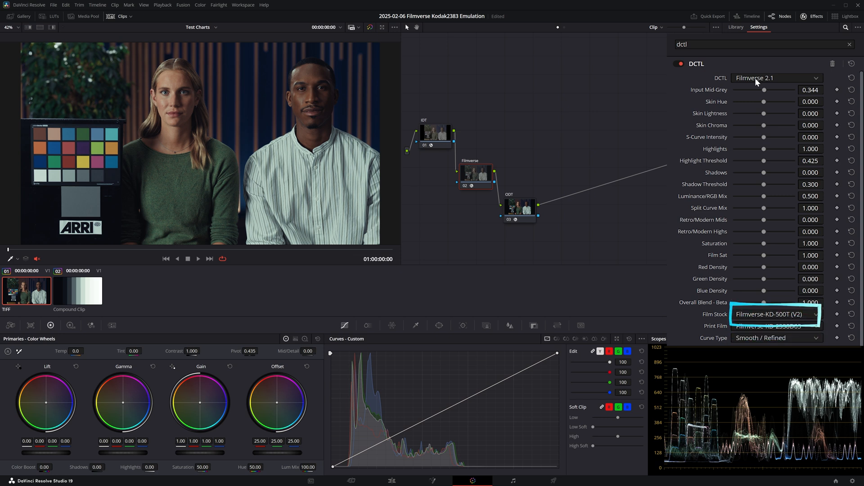
Move to editing the test-chart timeline with the generators list showing.
click(776, 314)
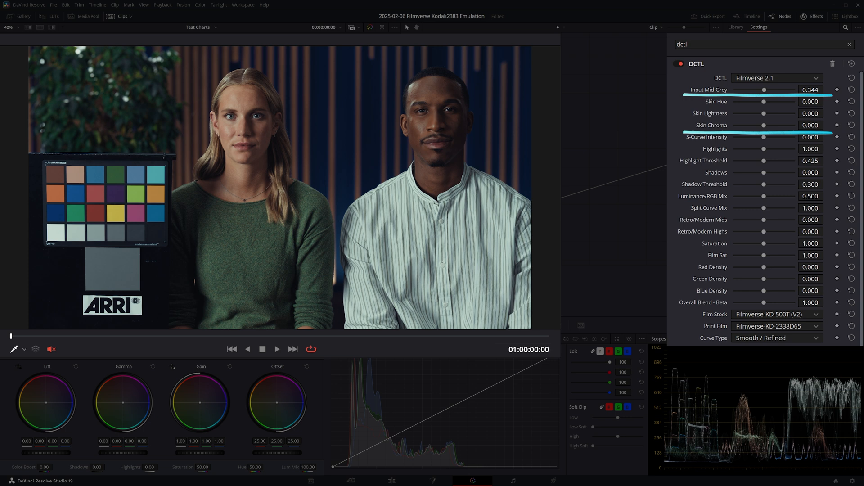
drag(762, 102, 768, 102)
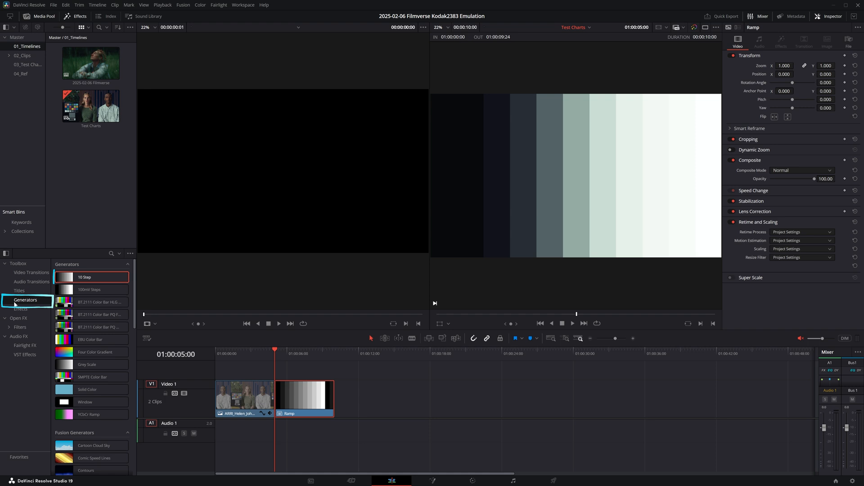
Place the 10 Step grey chart generator on Video 1 right after the Ramp clip.
drag(84, 276, 408, 397)
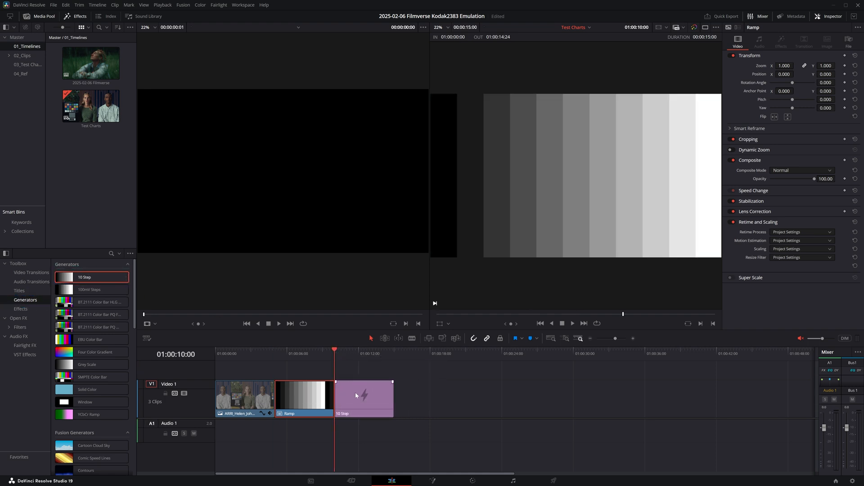
right_click(364, 396)
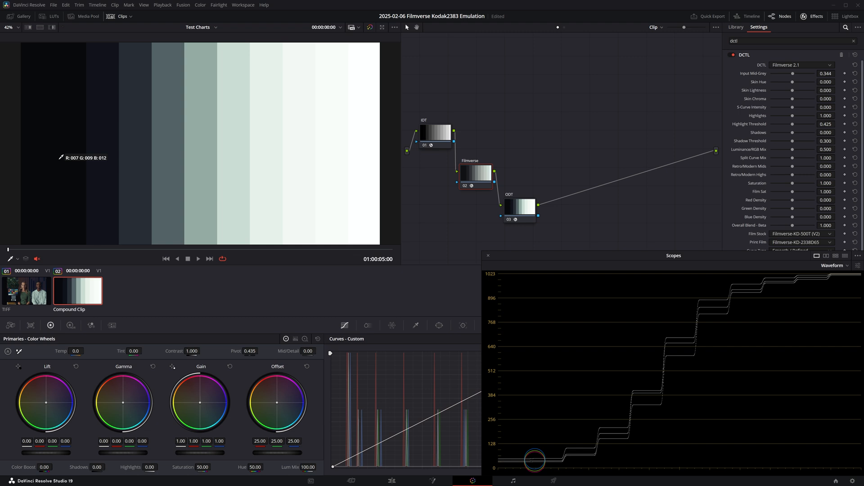
mouse_move(186, 155)
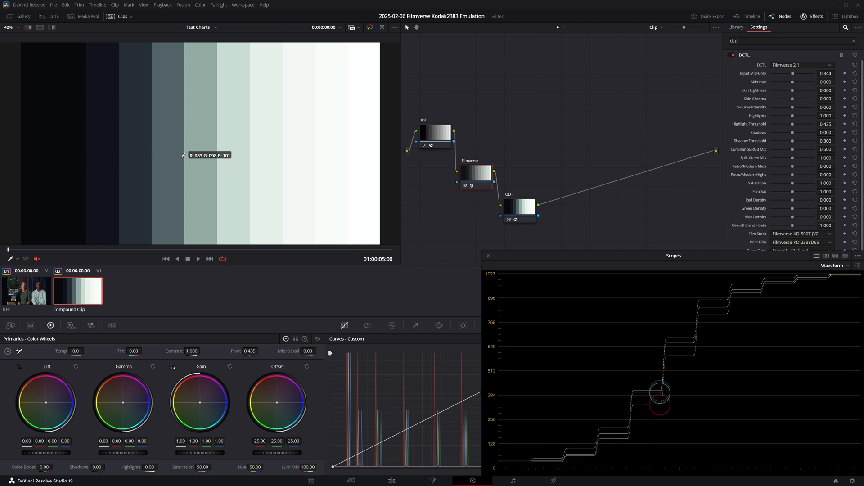
mouse_move(279, 152)
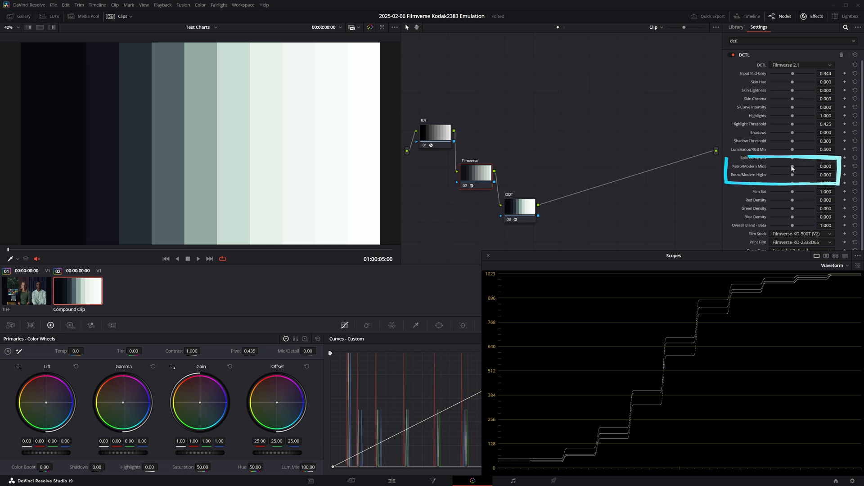
Swing Retro/Modern Mids and Highs to -1 then +1 on the grey chart, then return to the portrait clip.
drag(792, 167, 772, 166)
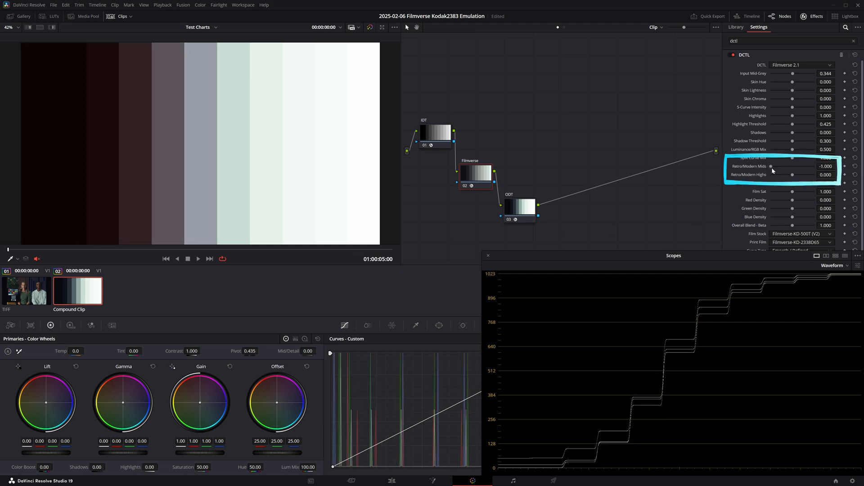
drag(808, 175, 770, 175)
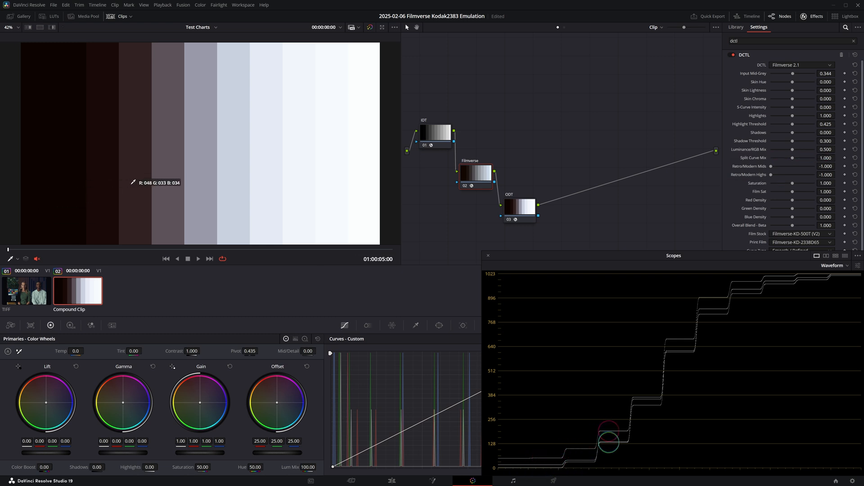
mouse_move(266, 182)
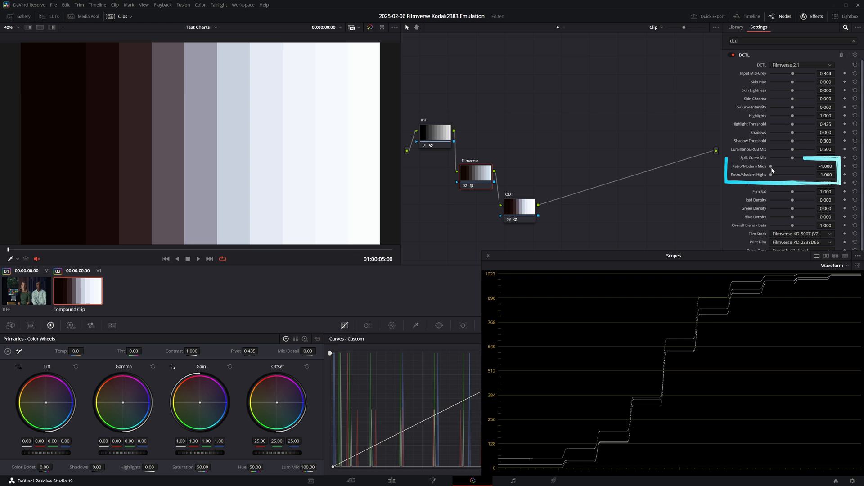
drag(771, 174, 816, 175)
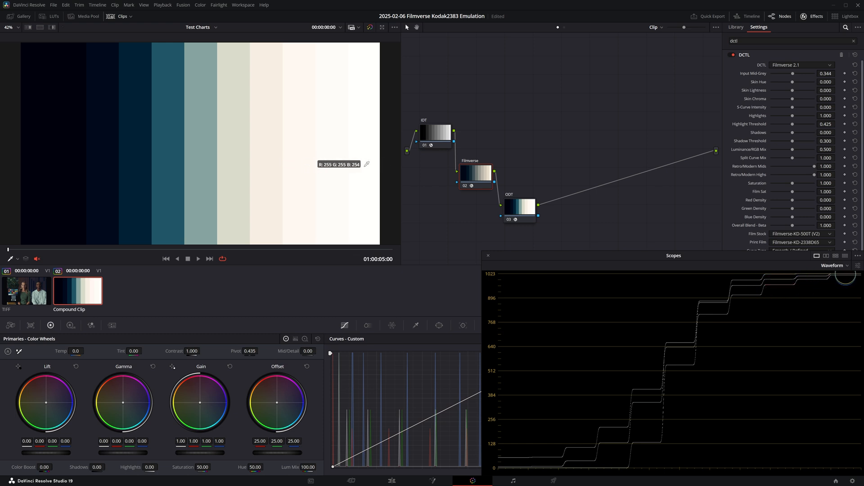
click(25, 291)
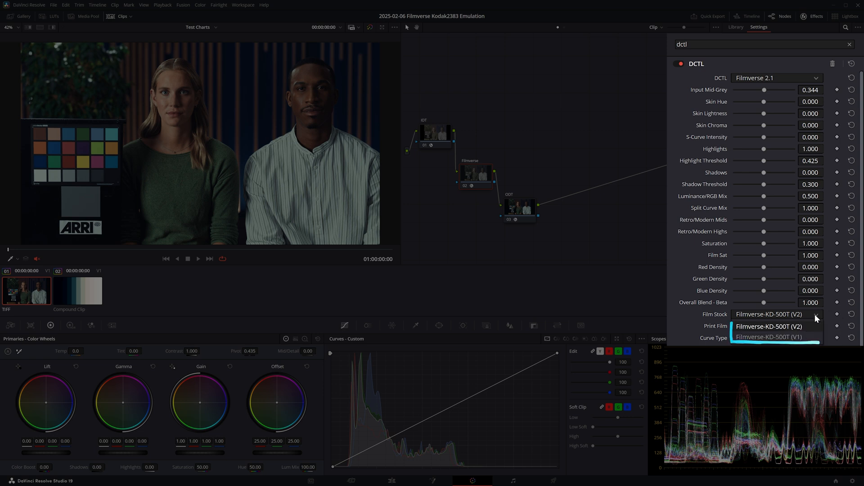
Switch the film stock to Filmverse-KD-500T (V1) and the print film to the Fujifilm-inspired stock.
click(769, 337)
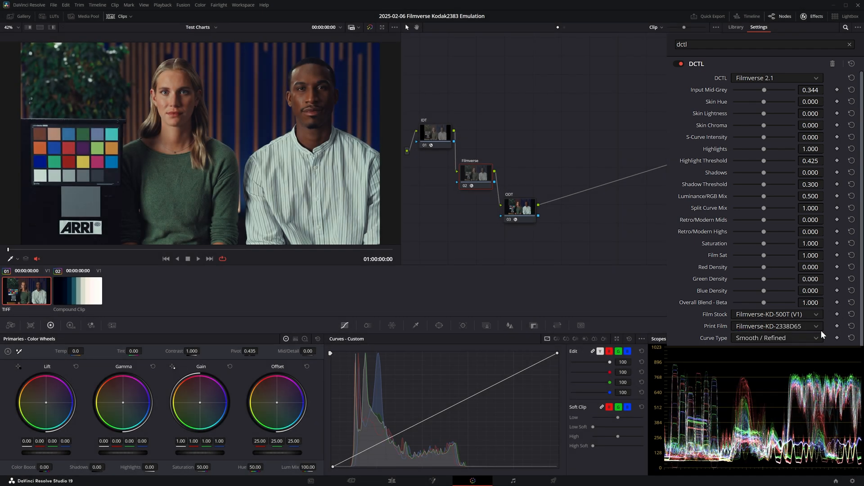
click(777, 314)
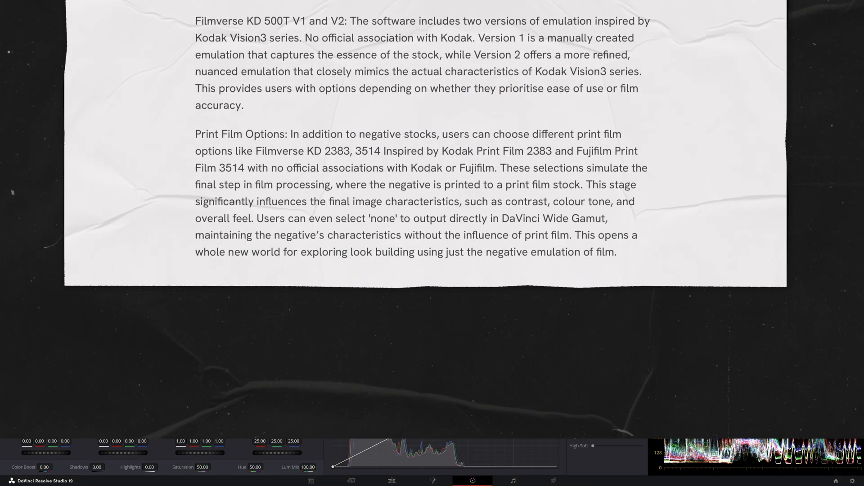
click(777, 327)
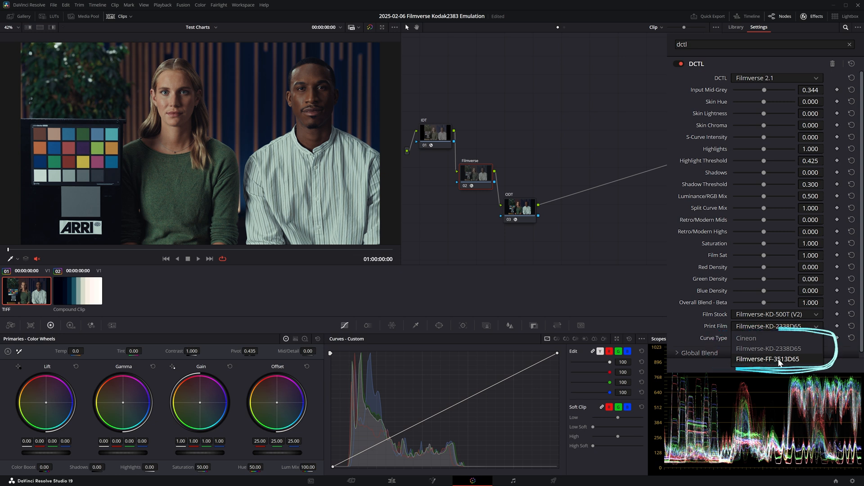
click(767, 359)
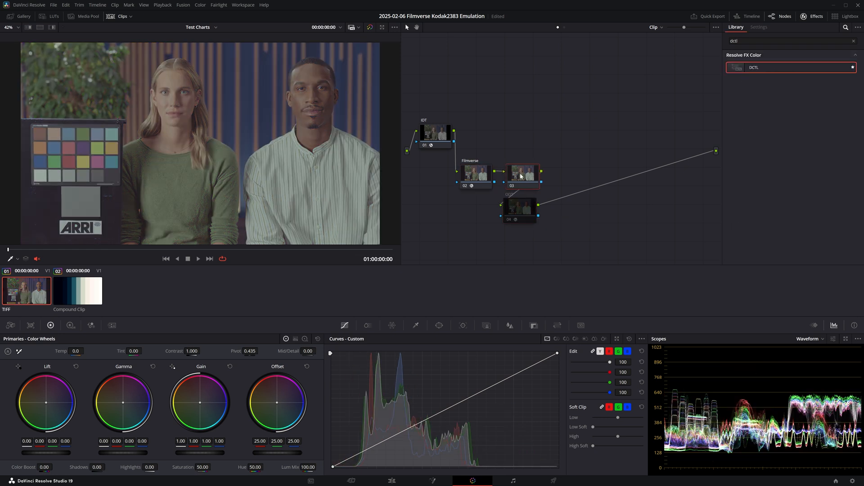
Glance at Resolve's Film Looks LUTs, then bring up the Filmverse 2.1 DCTL settings.
click(51, 16)
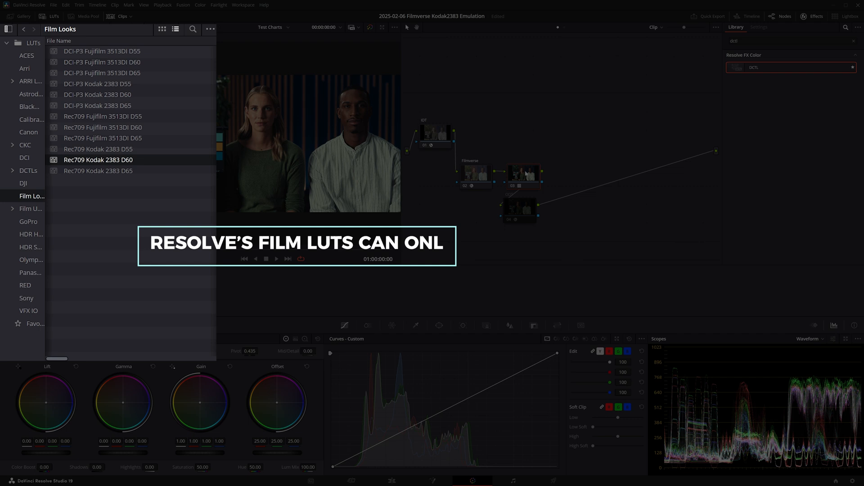
click(759, 27)
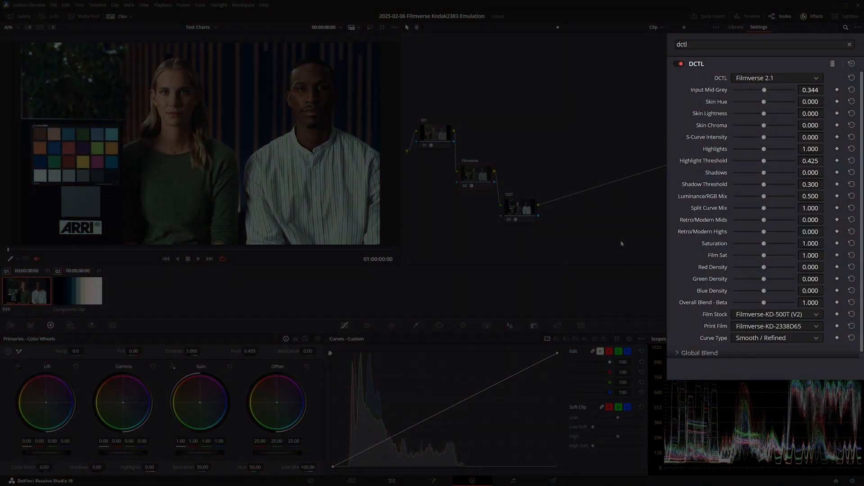
mouse_move(797, 347)
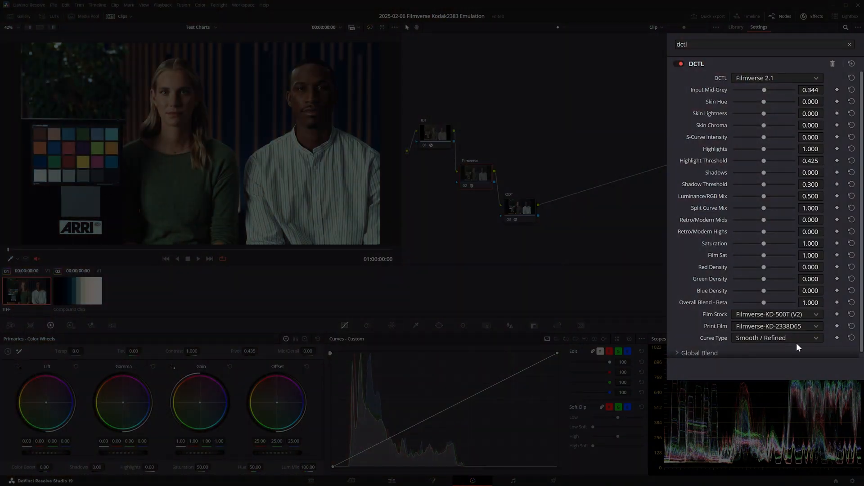
Toggle the Curve Type between Smooth / Refined and Absolute / Accurate to compare them on the chart.
click(776, 338)
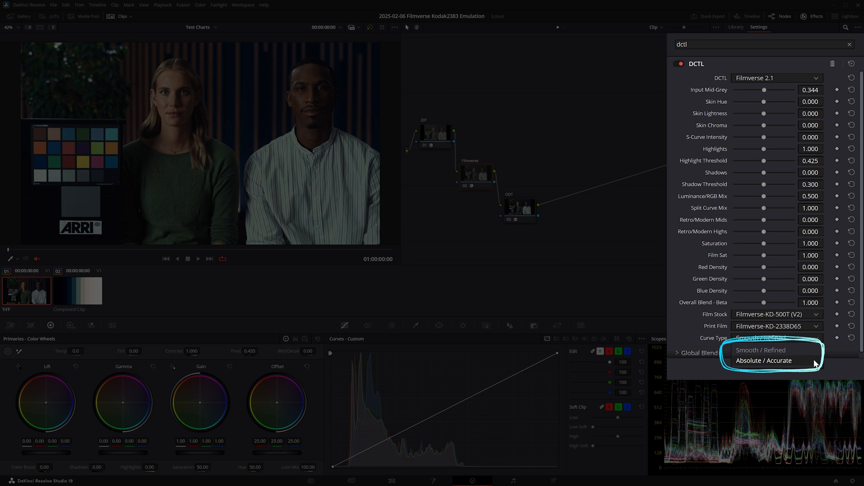
click(764, 360)
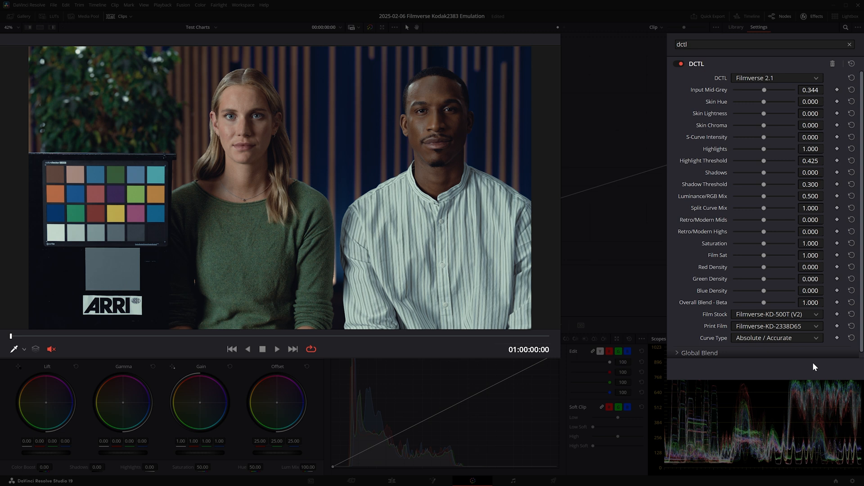
click(777, 338)
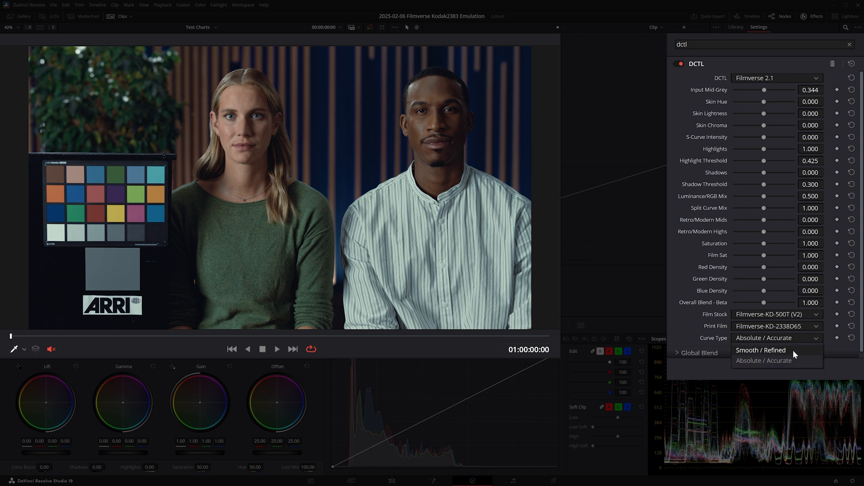
click(762, 350)
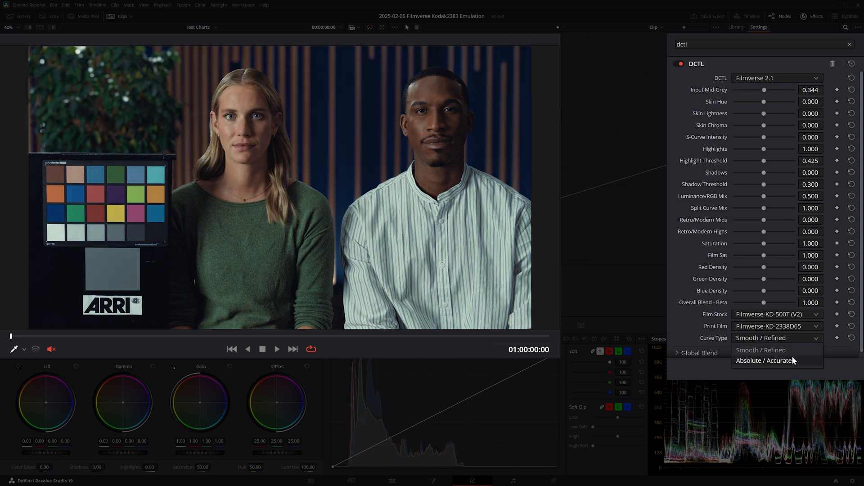
click(764, 360)
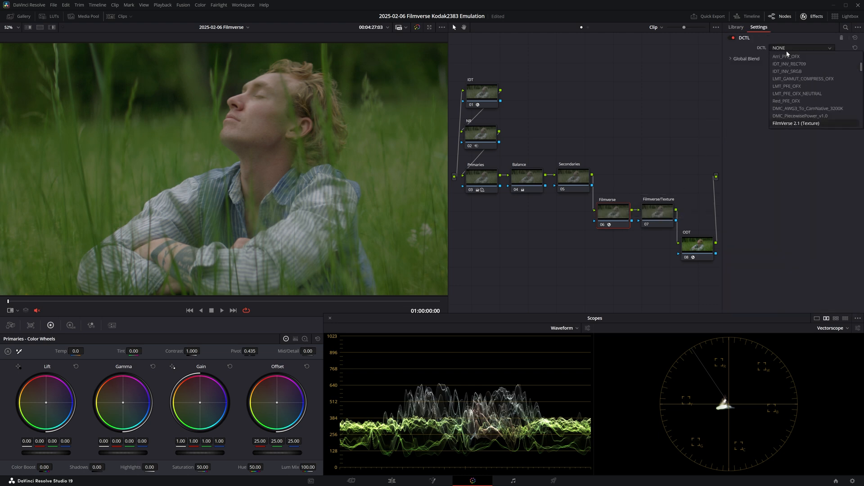
Load Filmverse 2.1 and settle on the KD-500T (V1) film stock after comparing it with V2.
click(802, 123)
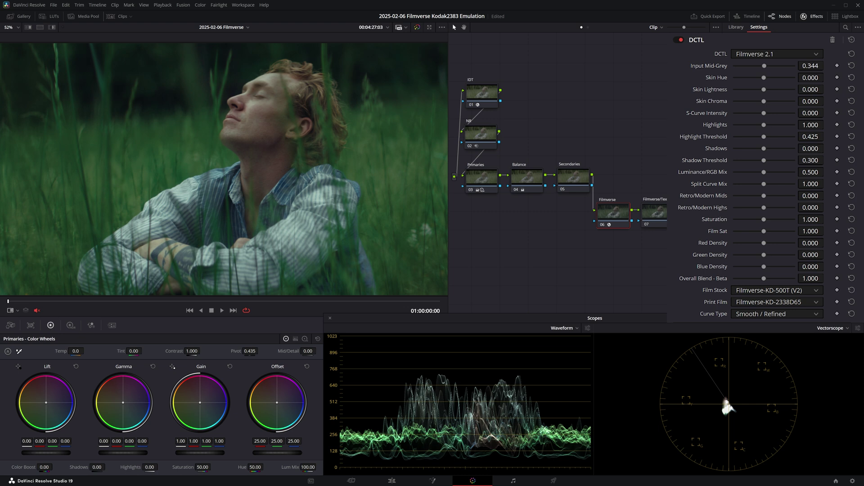
click(776, 289)
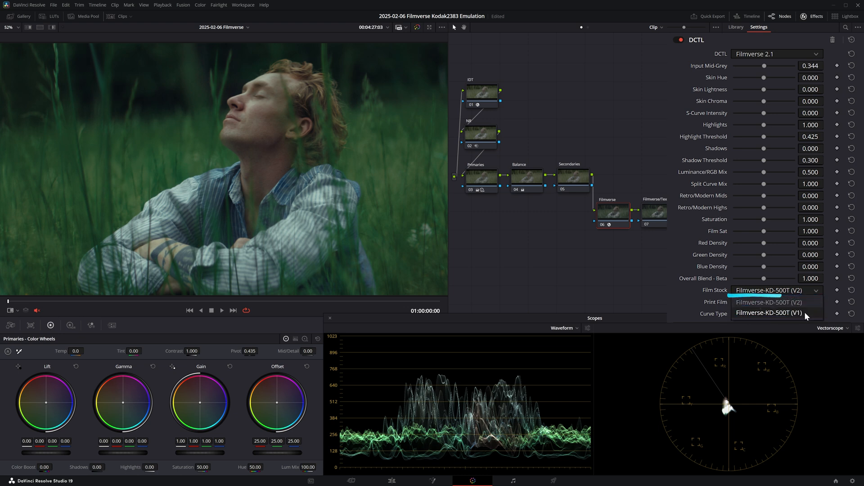
click(769, 313)
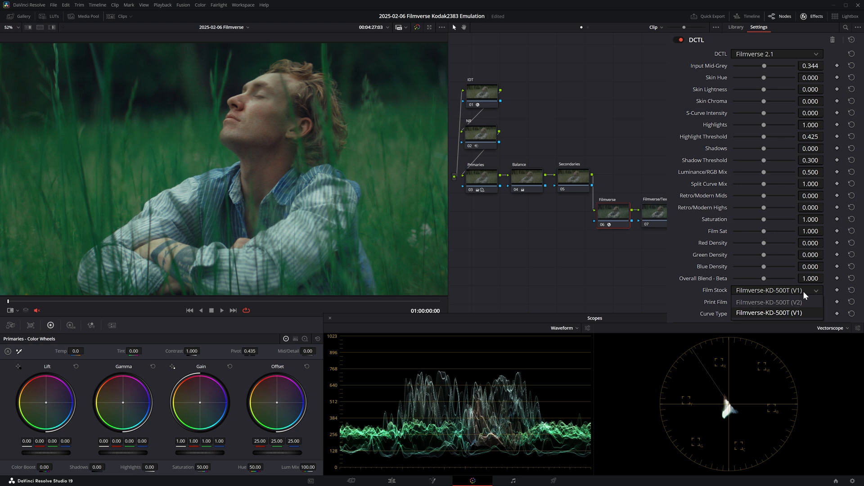
click(768, 303)
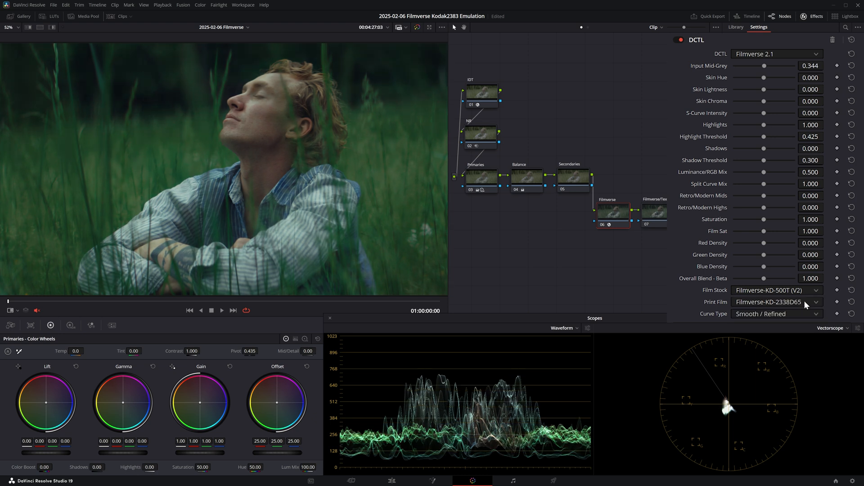
click(776, 290)
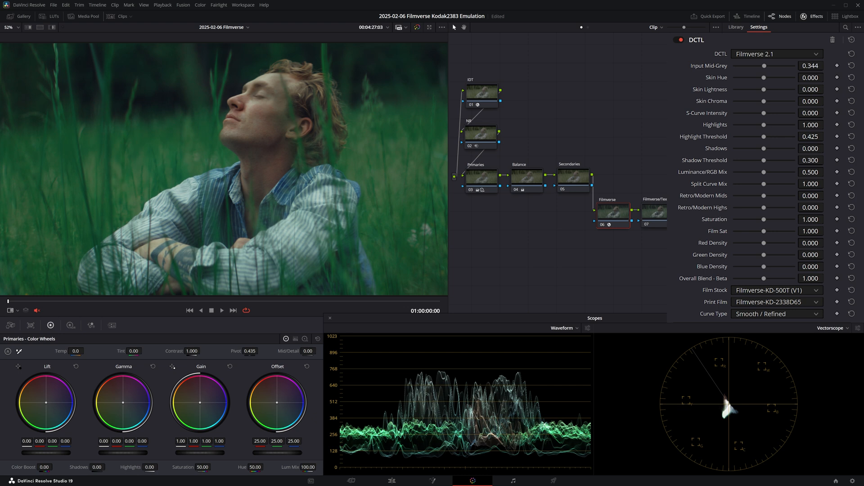
click(777, 303)
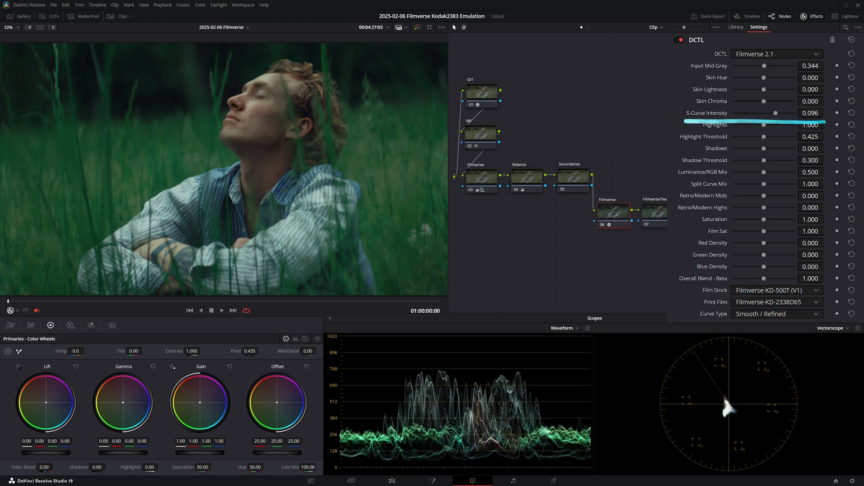
Set S-Curve 0.152, Highlights 0.612, Shadows 0.461 and add a slight retro tone to mids and highs.
drag(785, 114, 792, 113)
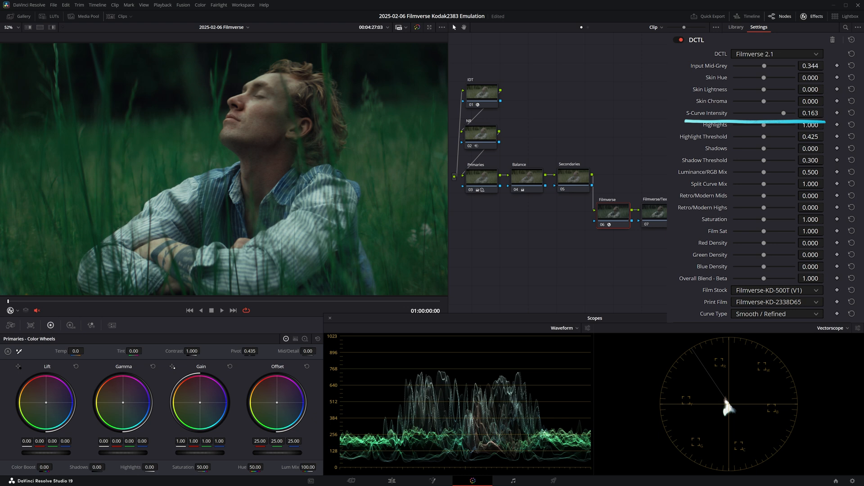
drag(782, 113, 796, 113)
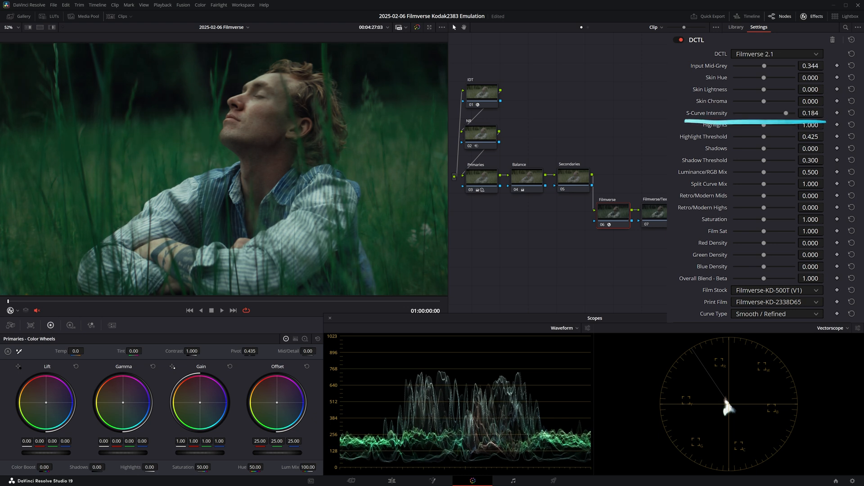
drag(787, 114, 777, 113)
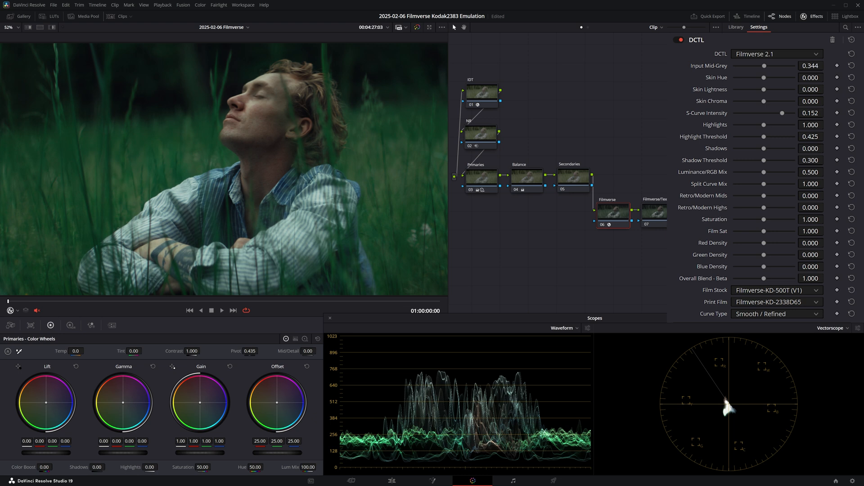
drag(800, 124, 753, 124)
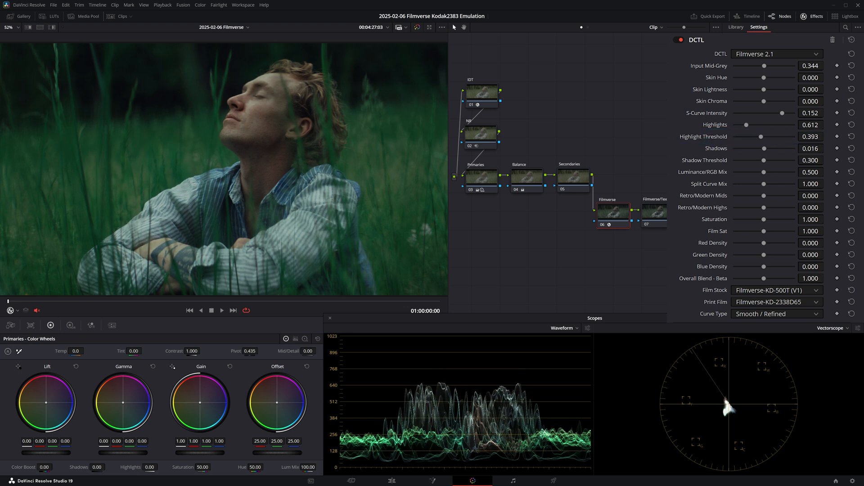
drag(764, 148, 776, 148)
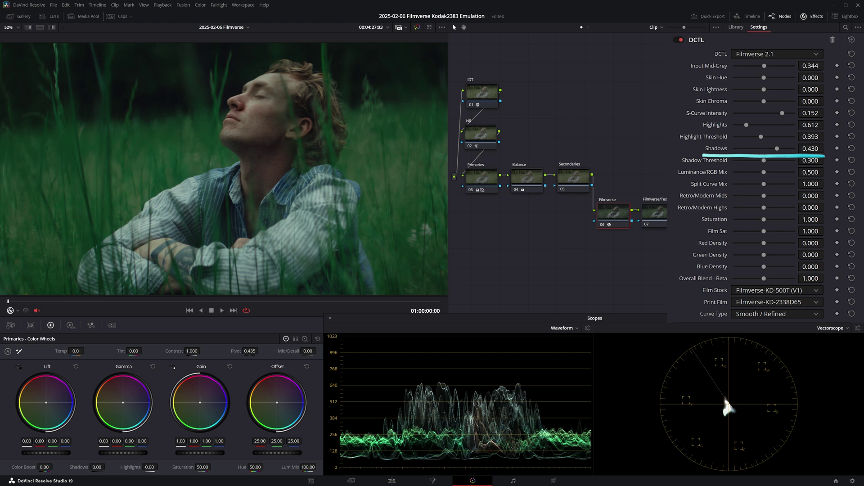
drag(777, 148, 778, 148)
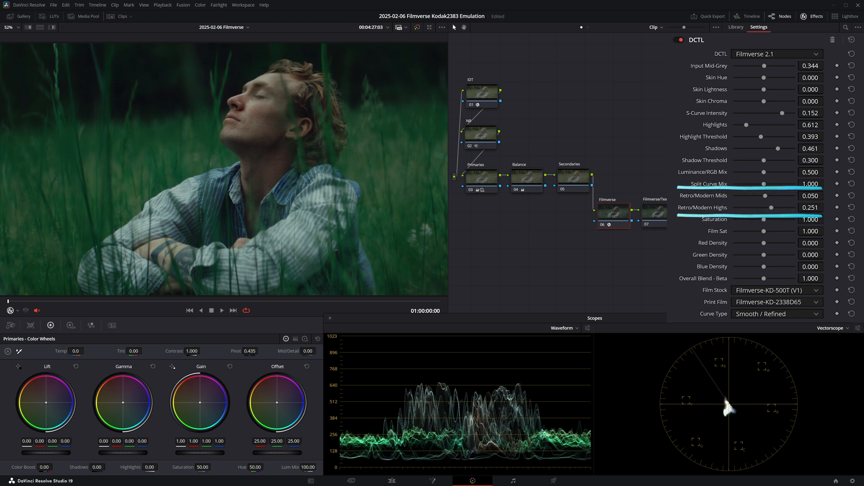
Push Retro/Modern Highs up to about 0.848.
drag(770, 207, 799, 207)
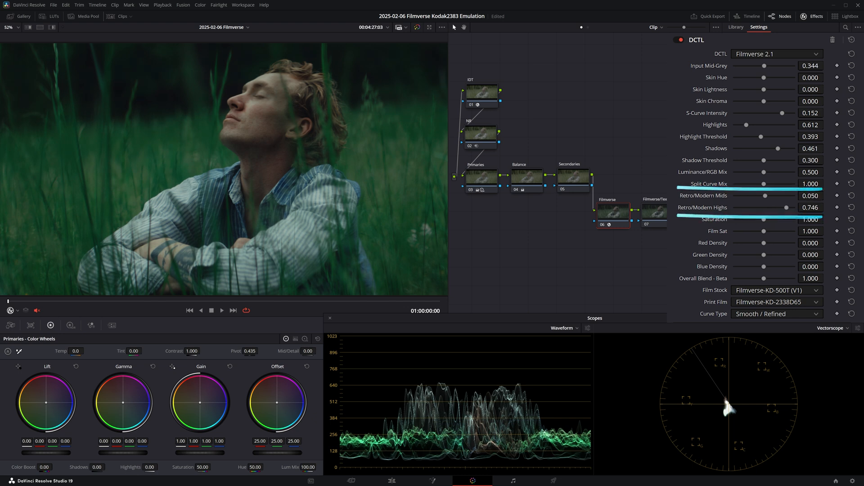
drag(771, 207, 789, 207)
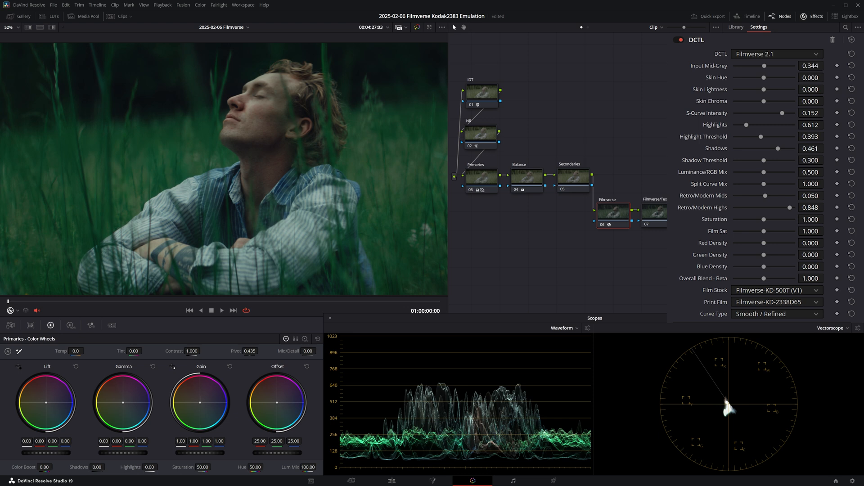
Raise Green Density to 0.331 and Skin Chroma to 0.340.
drag(764, 255, 771, 255)
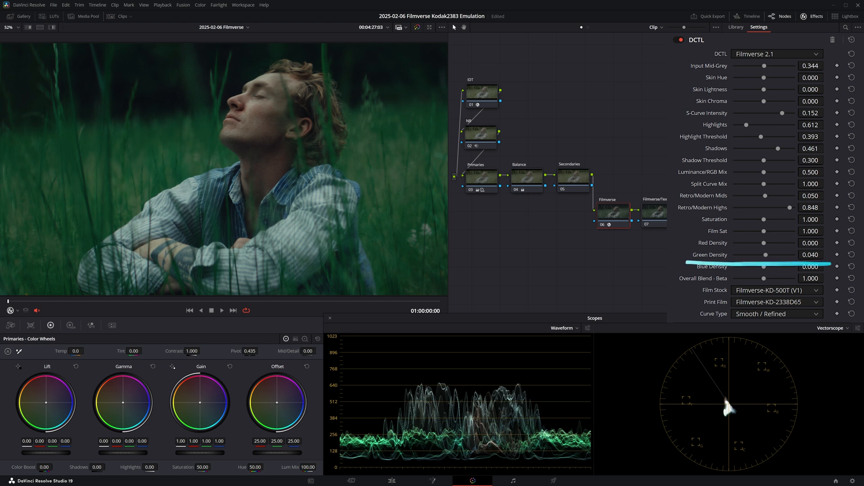
drag(763, 255, 776, 255)
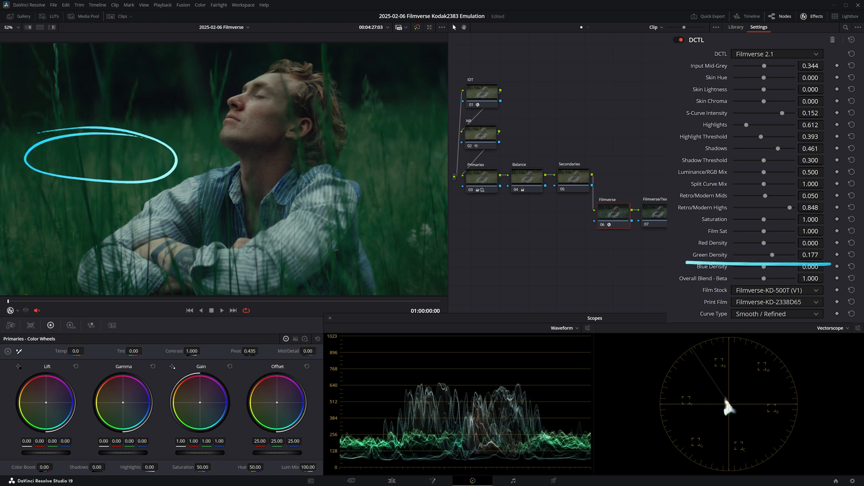
drag(765, 254, 776, 254)
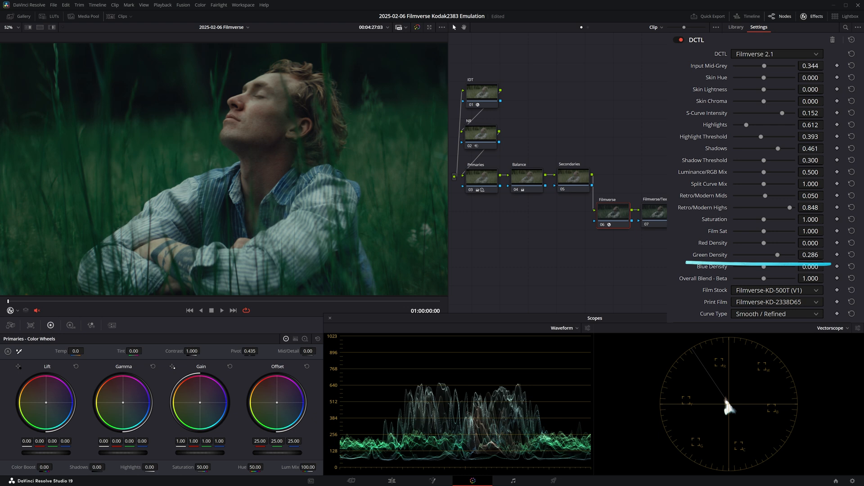
drag(764, 255, 778, 255)
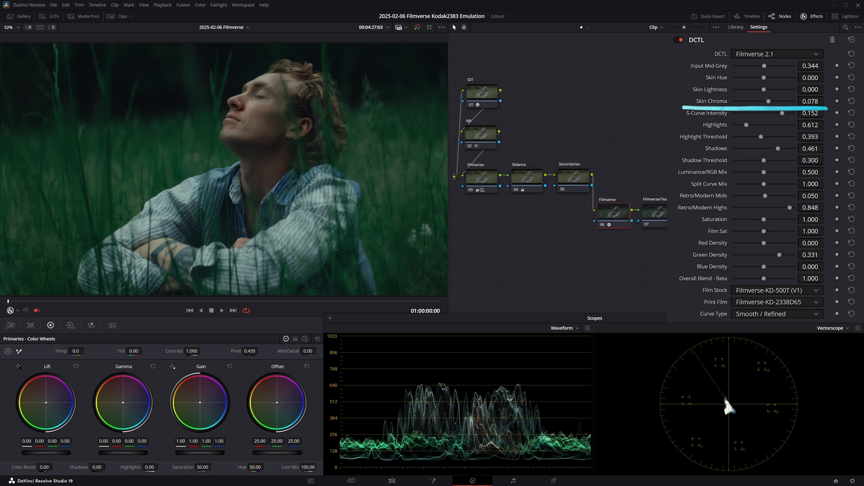
drag(749, 101, 766, 101)
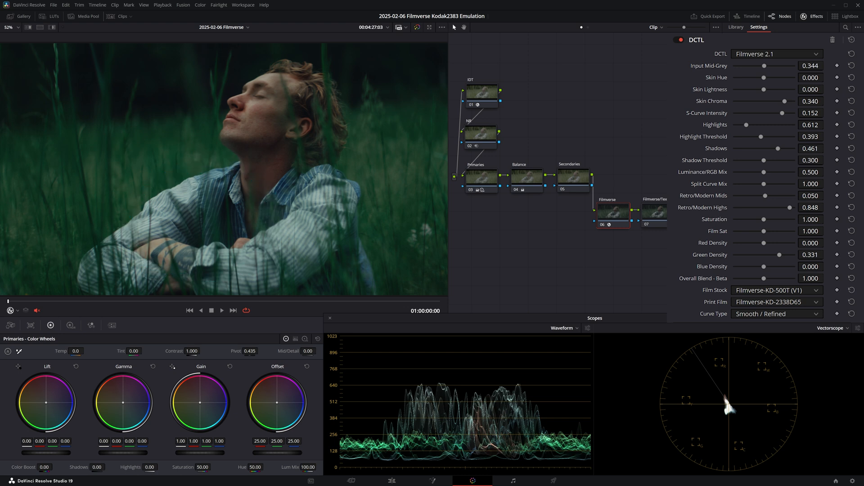
Toggle the Secondaries node off with Ctrl+D to compare the look without it.
click(736, 27)
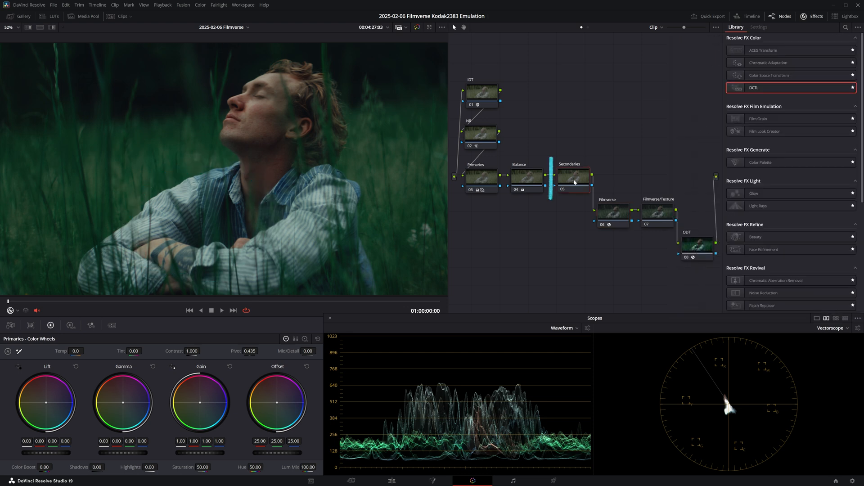
click(574, 177)
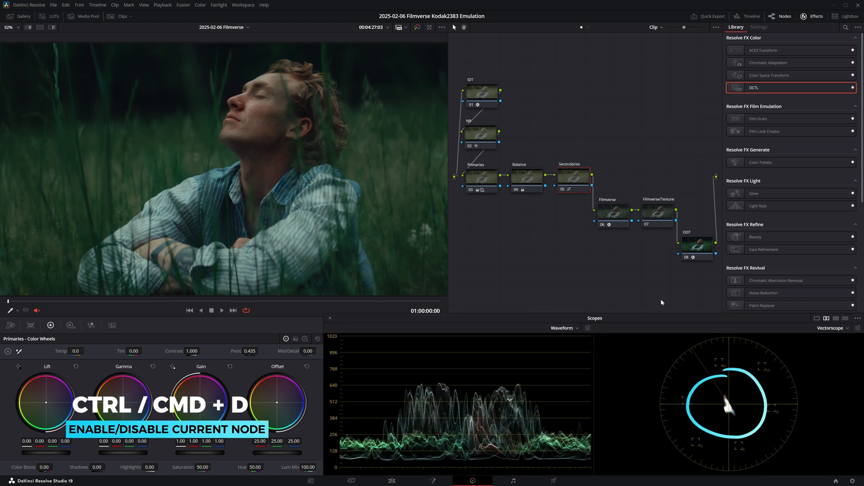
key(Ctrl+D)
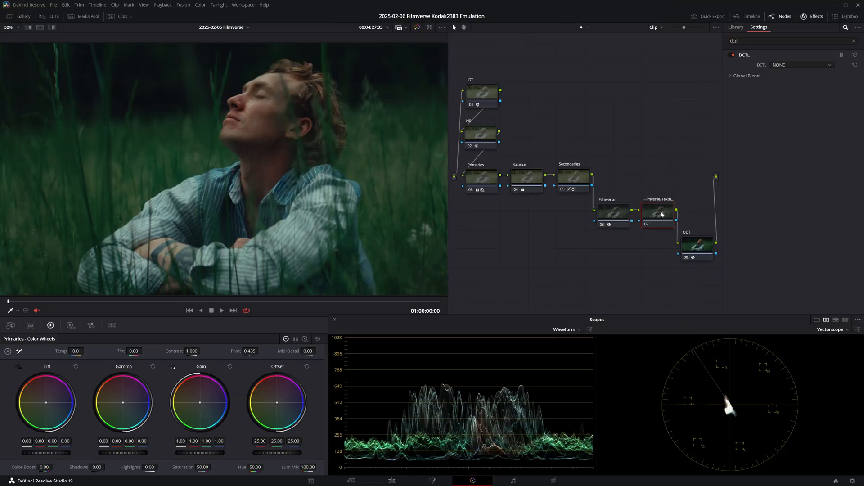
Set the node's DCTL to FilmVerse 2.1 (Texture) with the 16mm grain preset.
click(776, 78)
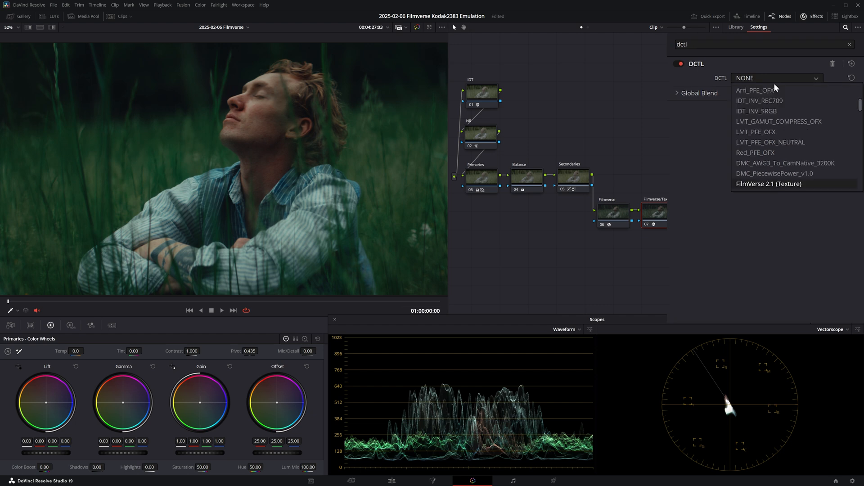
click(769, 183)
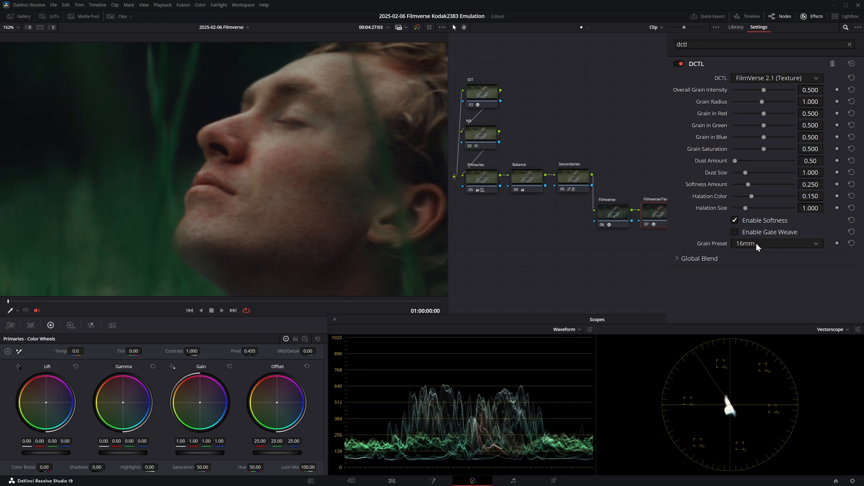
click(776, 243)
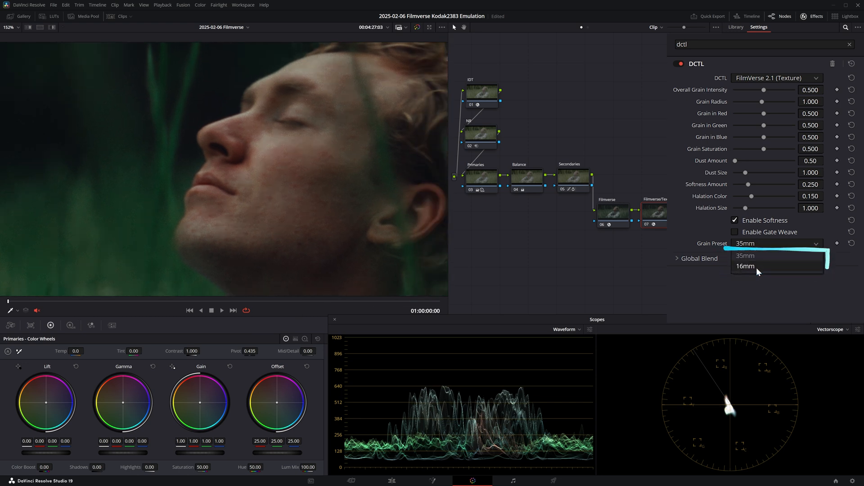
click(746, 266)
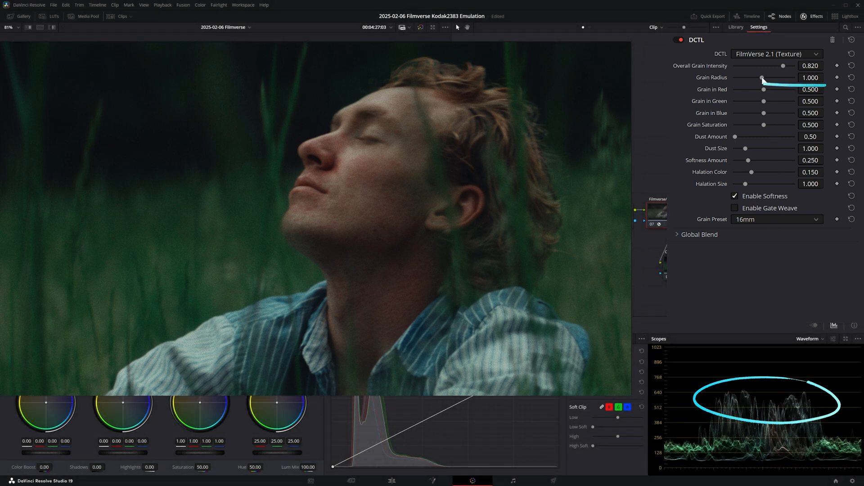
Set grain radius to about 1.345, dust size to 3.000 and raise dust amount to about 0.78.
drag(762, 81, 794, 80)
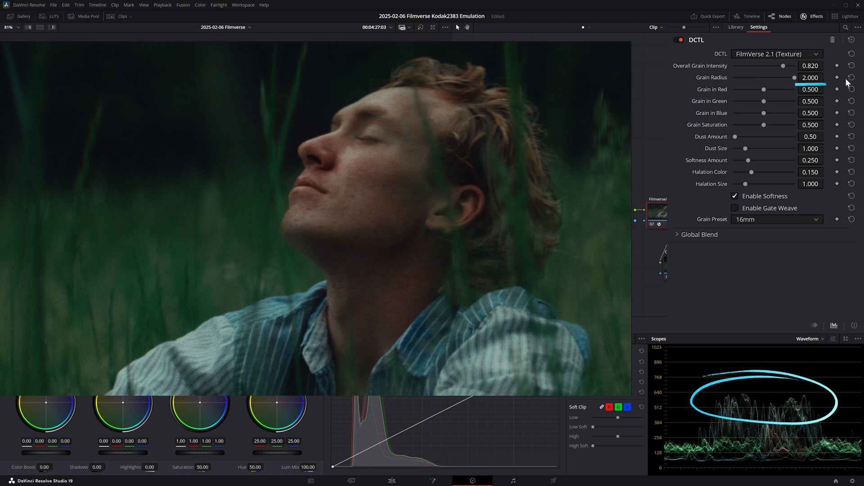
drag(792, 77, 735, 77)
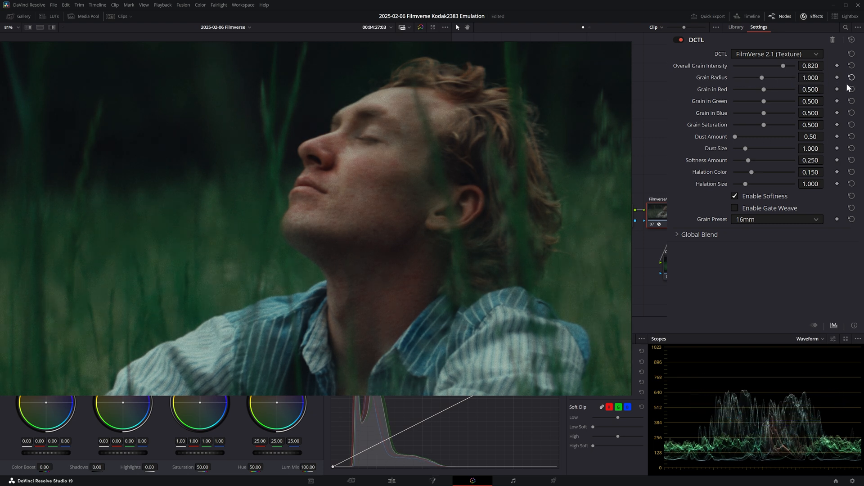
drag(762, 77, 771, 77)
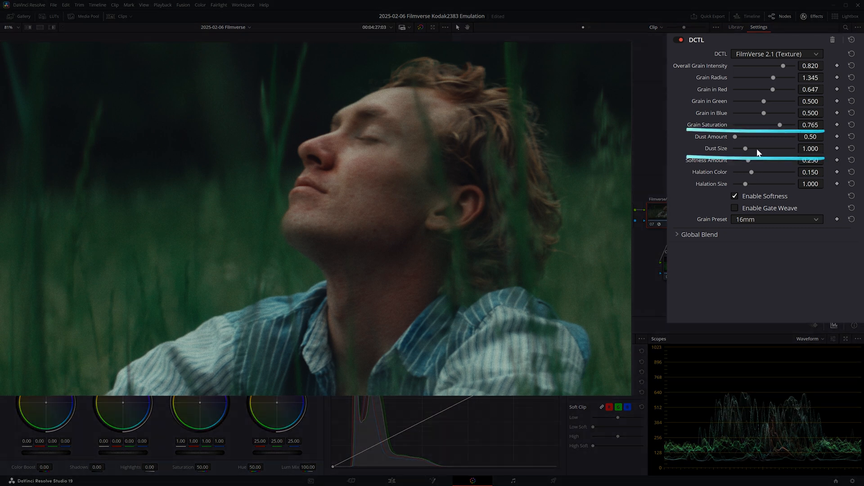
drag(745, 148, 794, 148)
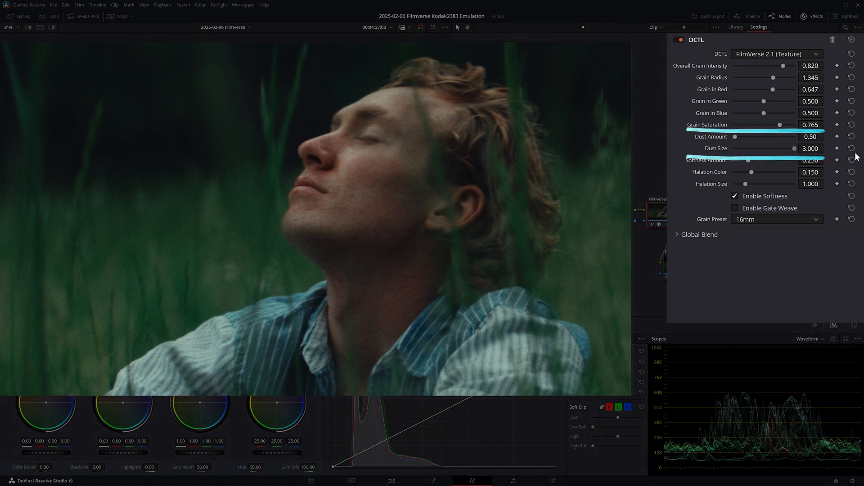
drag(736, 137, 796, 137)
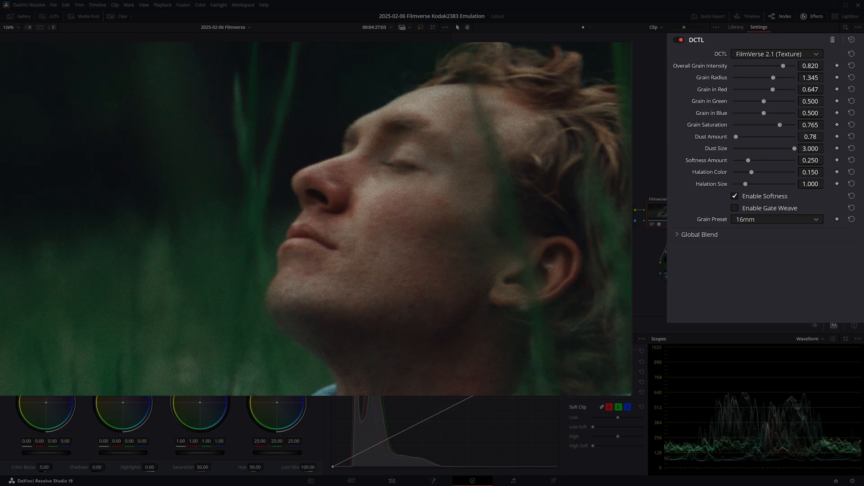
Raise softness to 0.757 and widen halation size to about 3.99.
drag(747, 161, 795, 161)
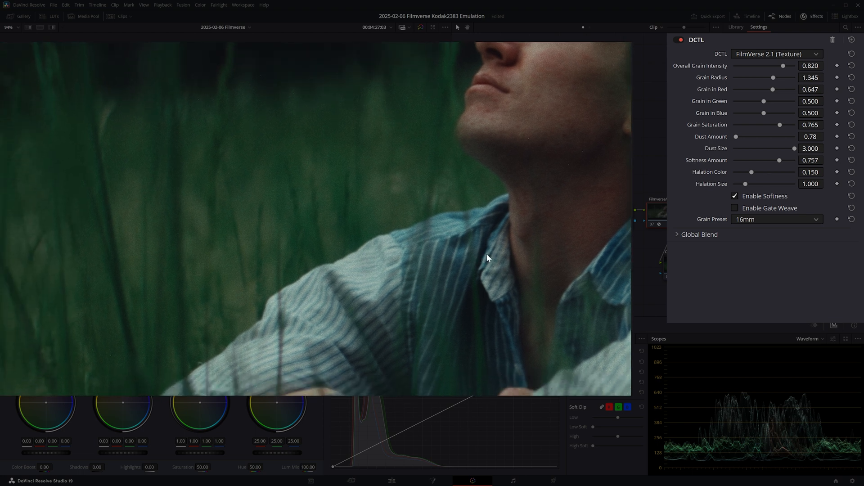
drag(745, 183, 762, 184)
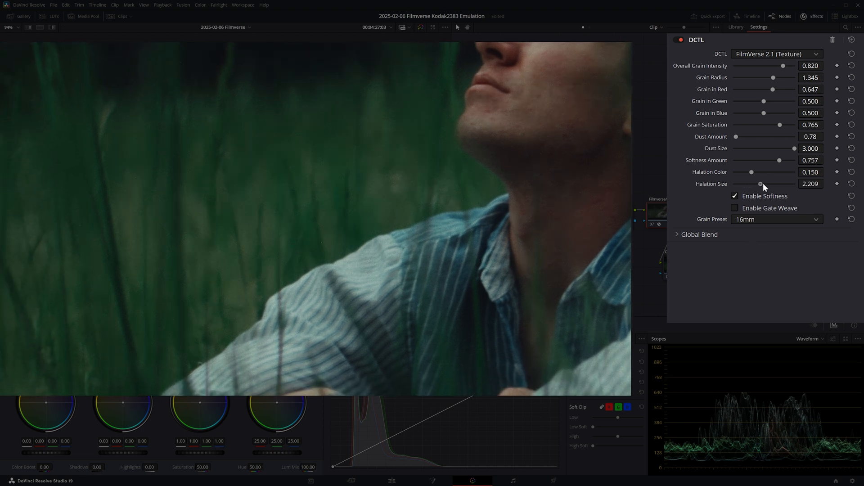
drag(761, 184, 794, 184)
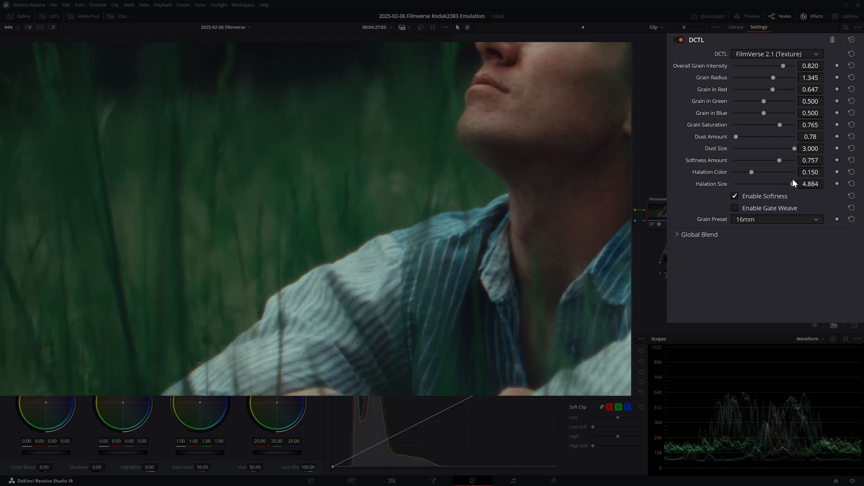
drag(794, 184, 781, 183)
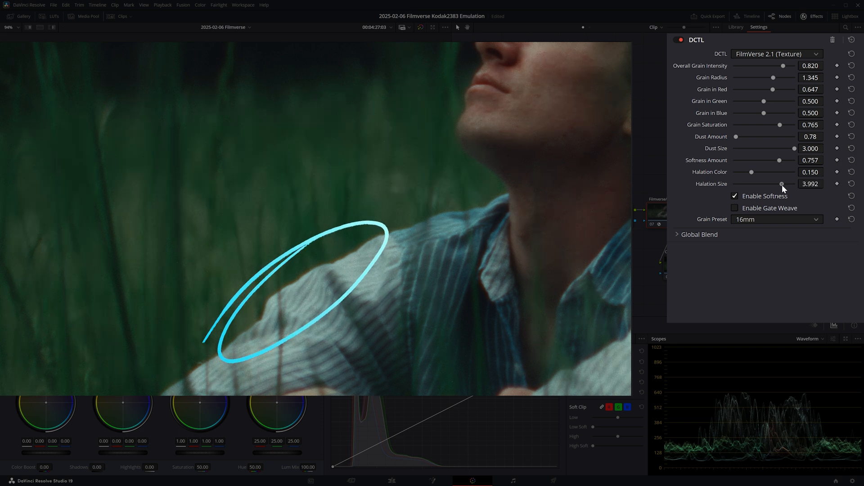
drag(783, 184, 777, 184)
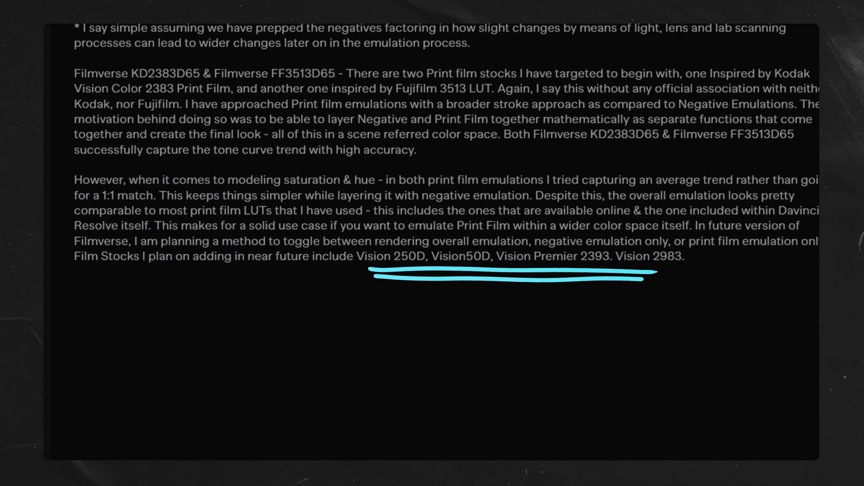
Scroll the Filmverse docs to the print film stocks and planned future stocks passage.
scroll(down, 3)
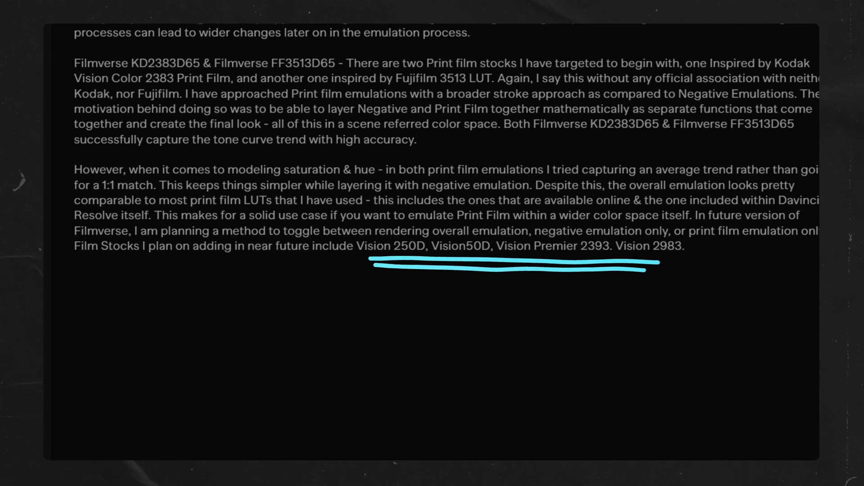